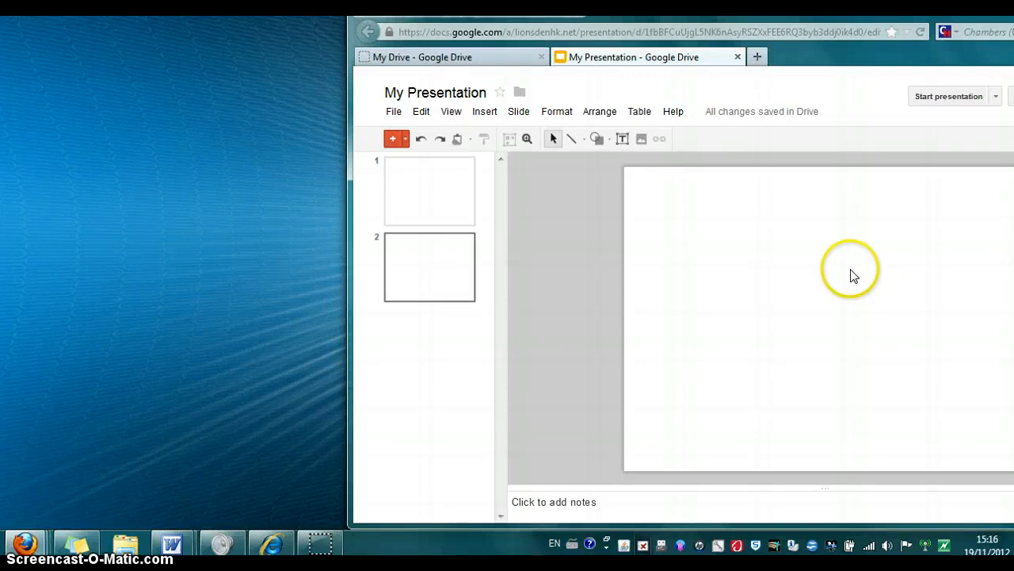
pyautogui.moveTo(843, 276)
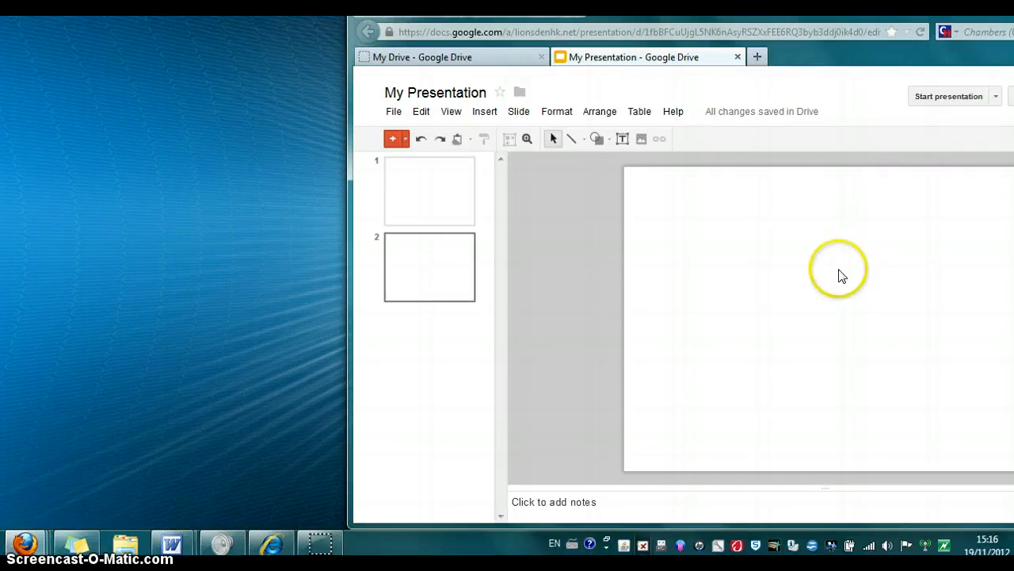
pyautogui.moveTo(377, 45)
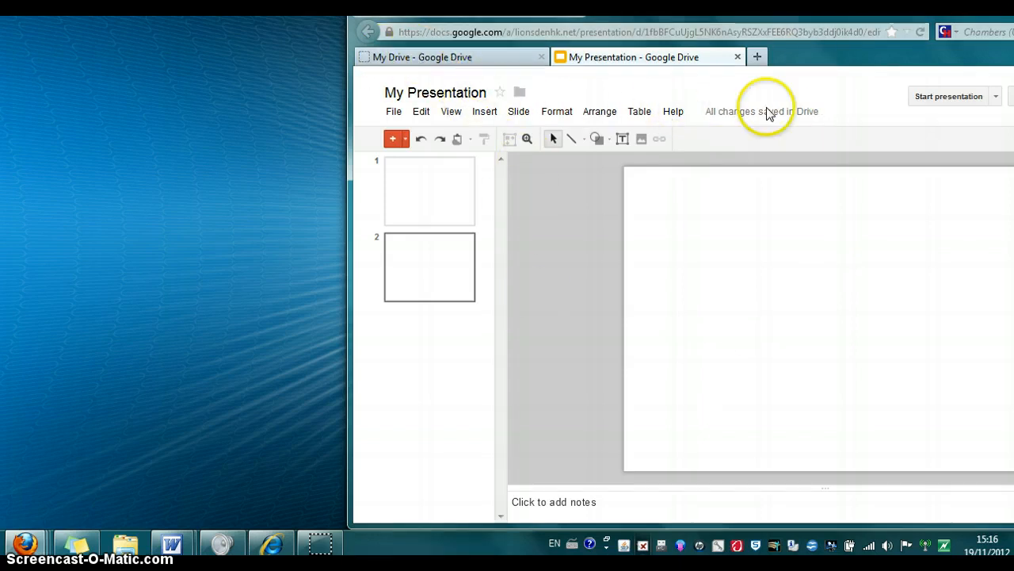
pyautogui.moveTo(758, 222)
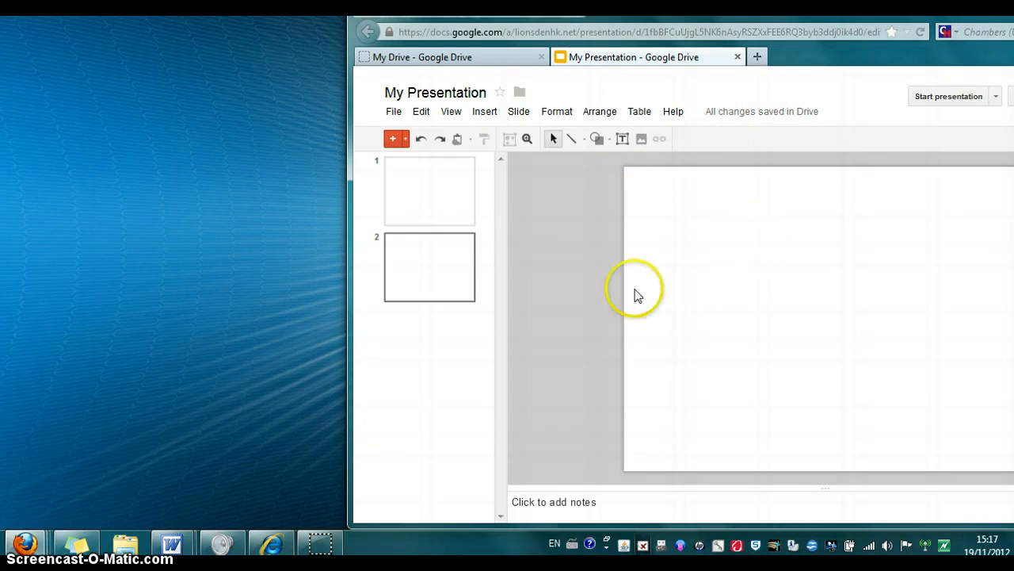
pyautogui.moveTo(54, 520)
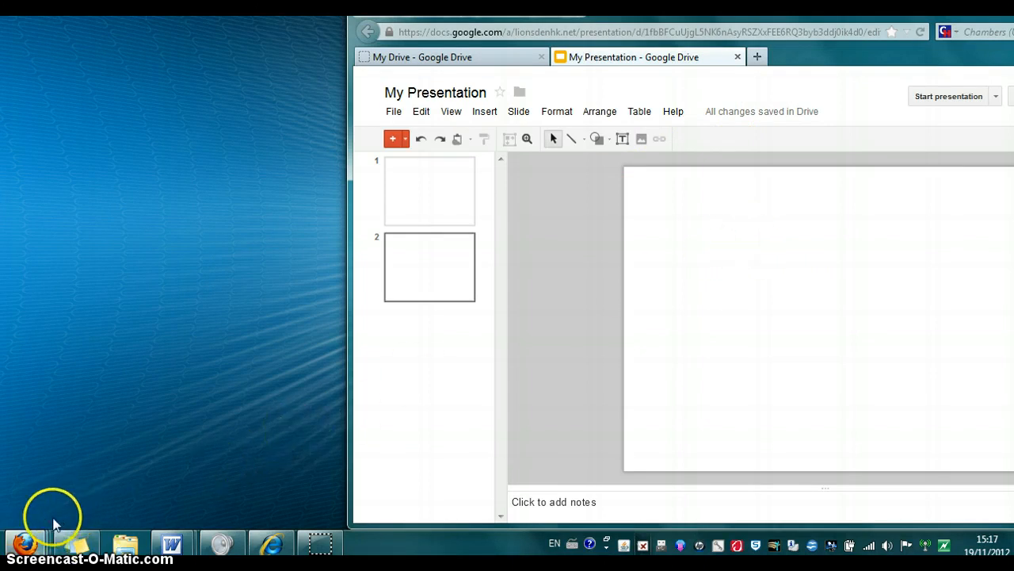
pyautogui.moveTo(24, 544)
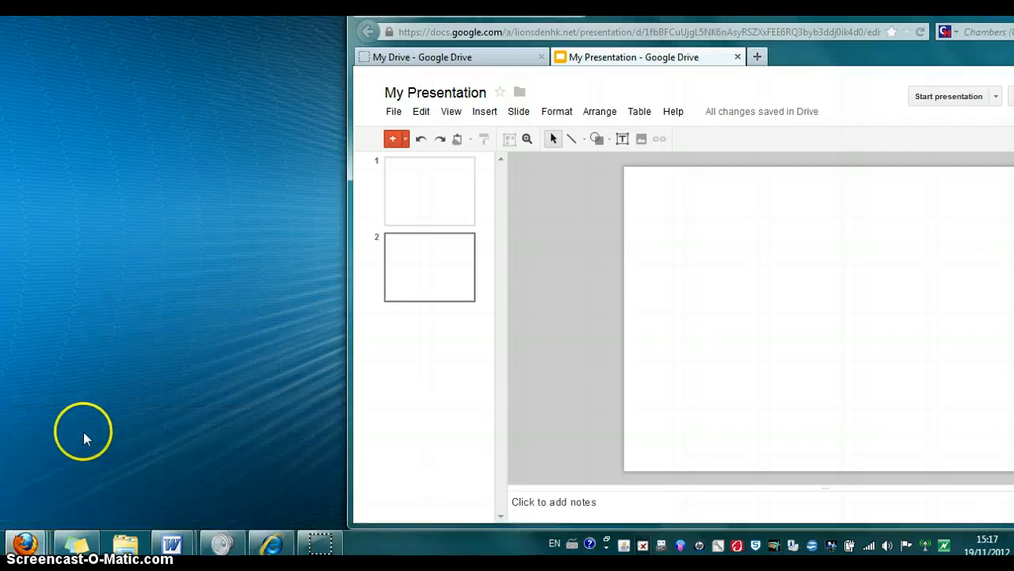
pyautogui.moveTo(282, 523)
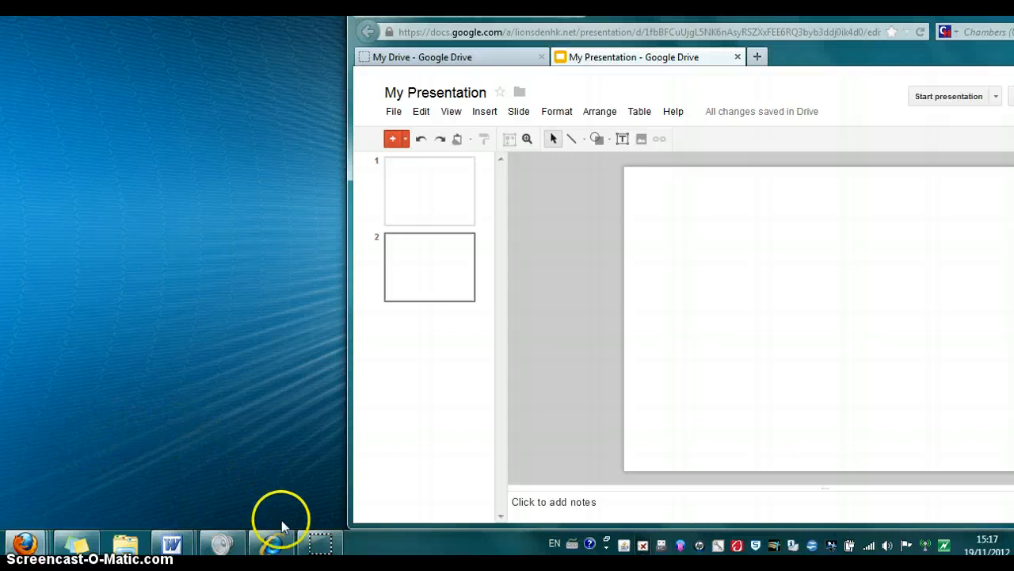
pyautogui.moveTo(267, 387)
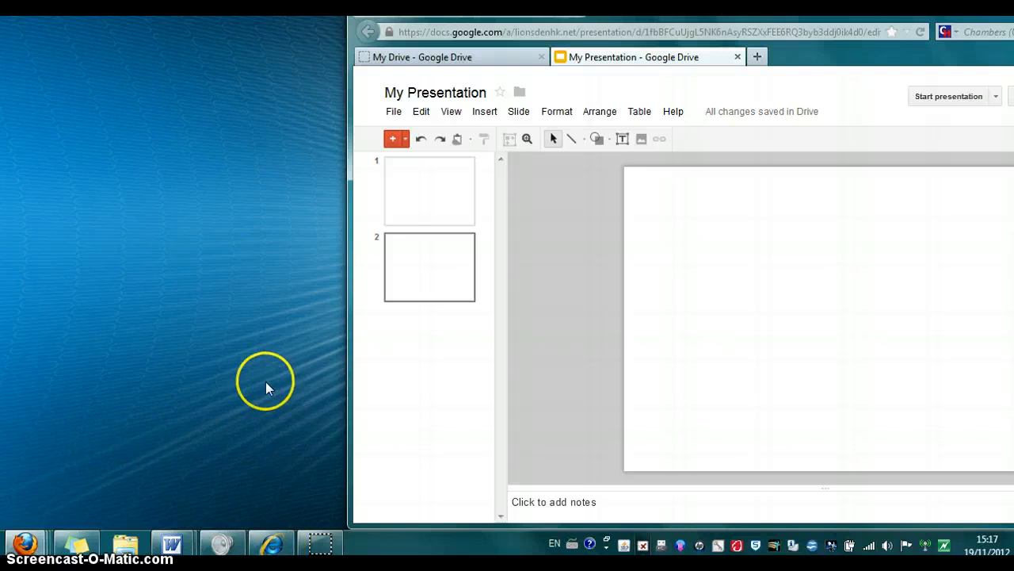
pyautogui.moveTo(28, 488)
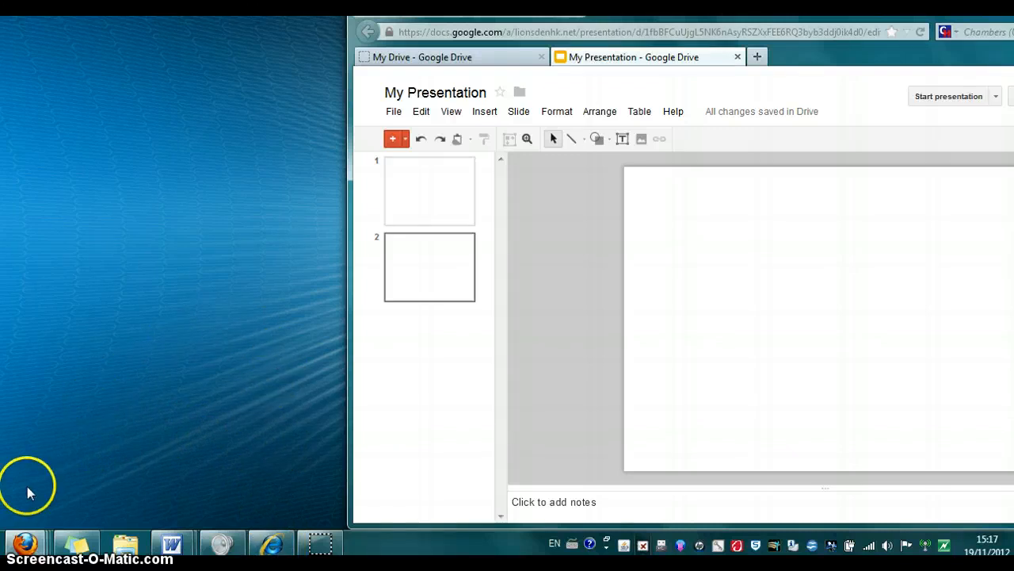
# Step: Launch a second Firefox window from the taskbar jump list onto the Google homepage
pyautogui.rightClick(25, 542)
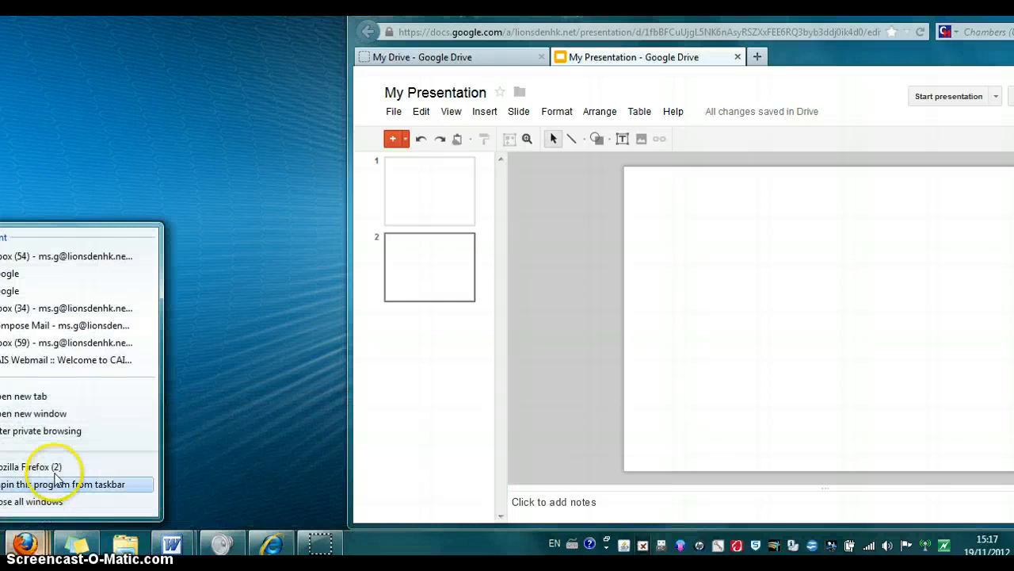
pyautogui.moveTo(56, 466)
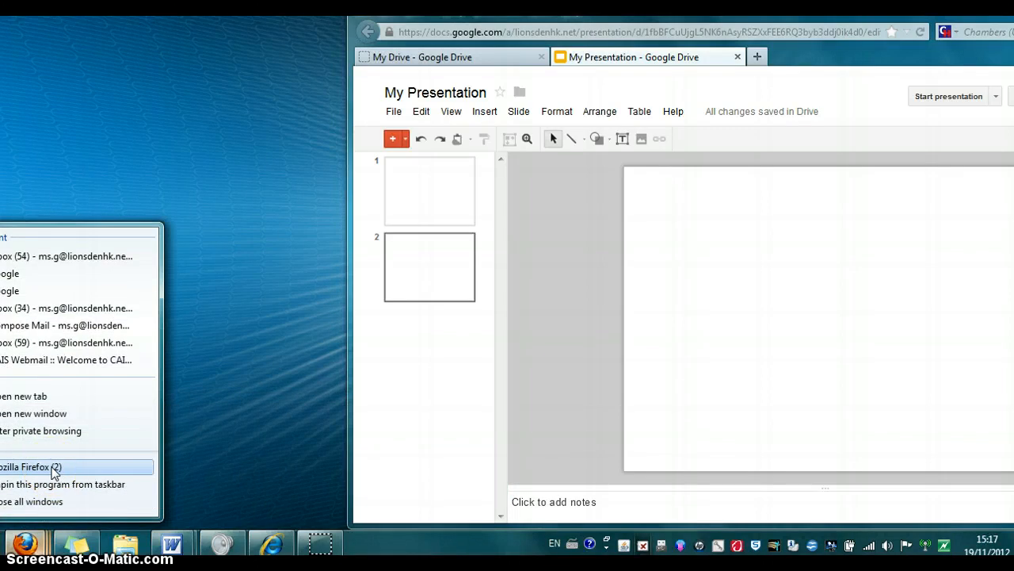
pyautogui.click(31, 466)
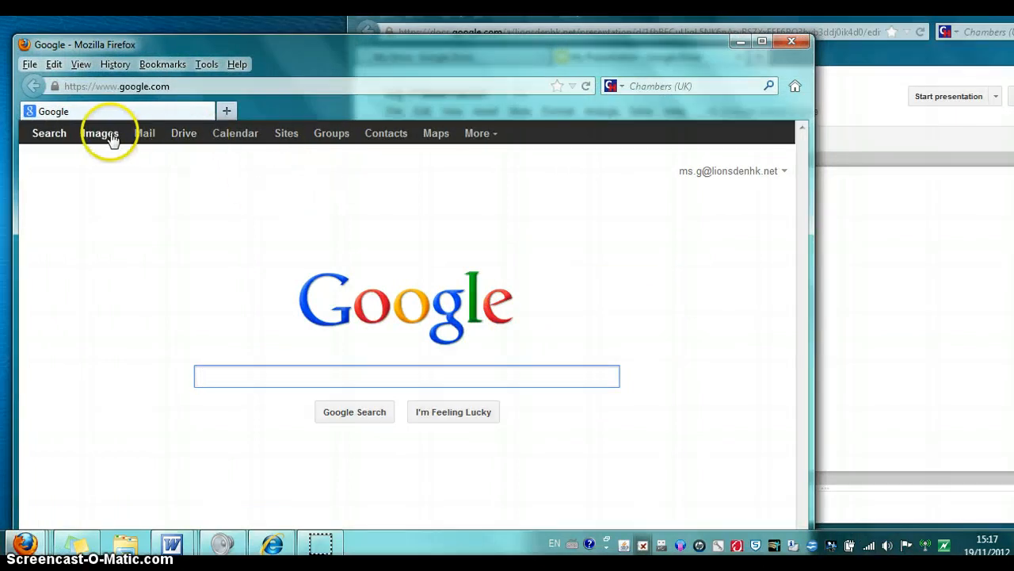
# Step: Search Google Images for 'monke' in the new window
pyautogui.click(101, 133)
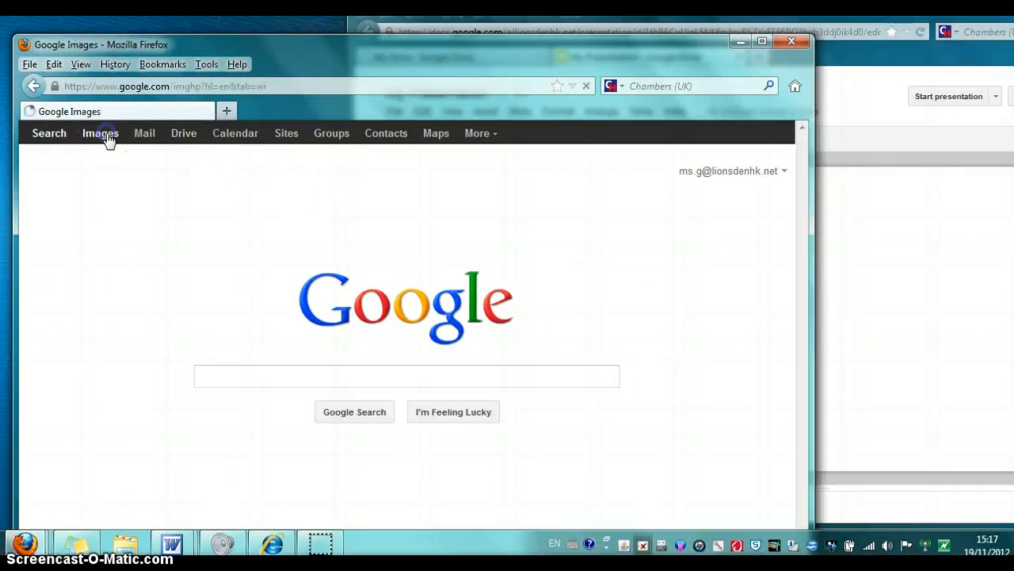
pyautogui.click(101, 133)
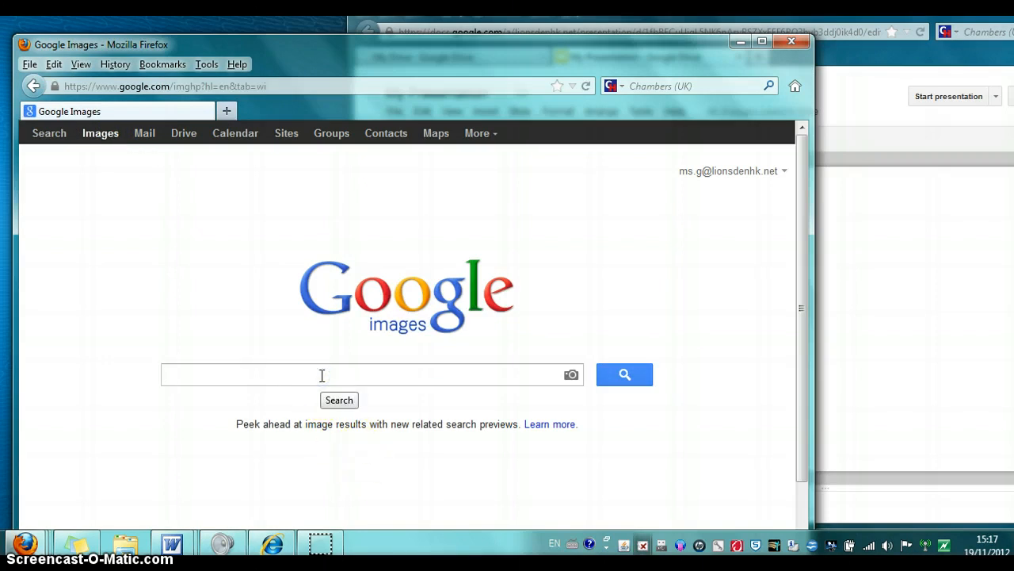
pyautogui.write('monkey')
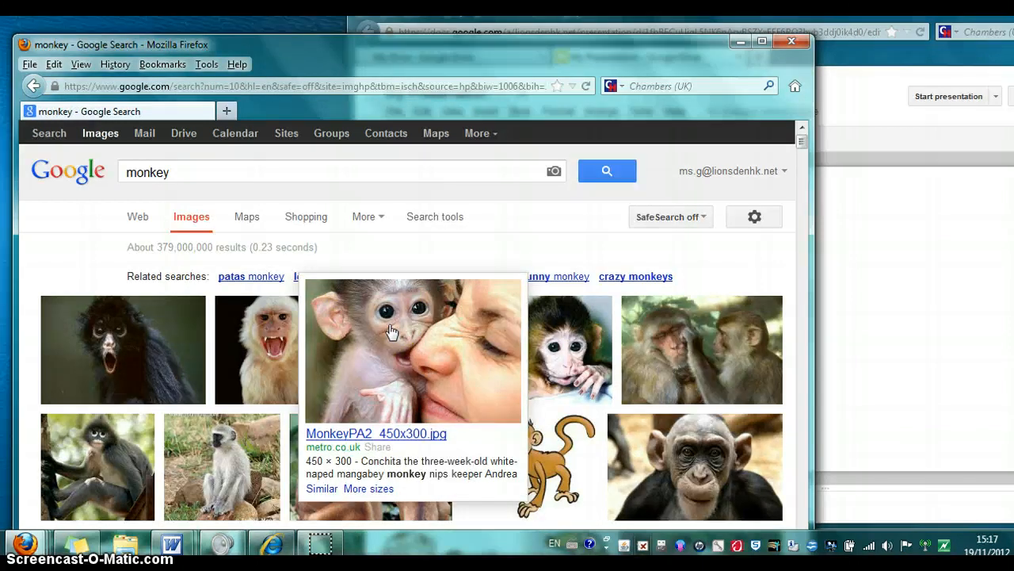
pyautogui.moveTo(388, 340)
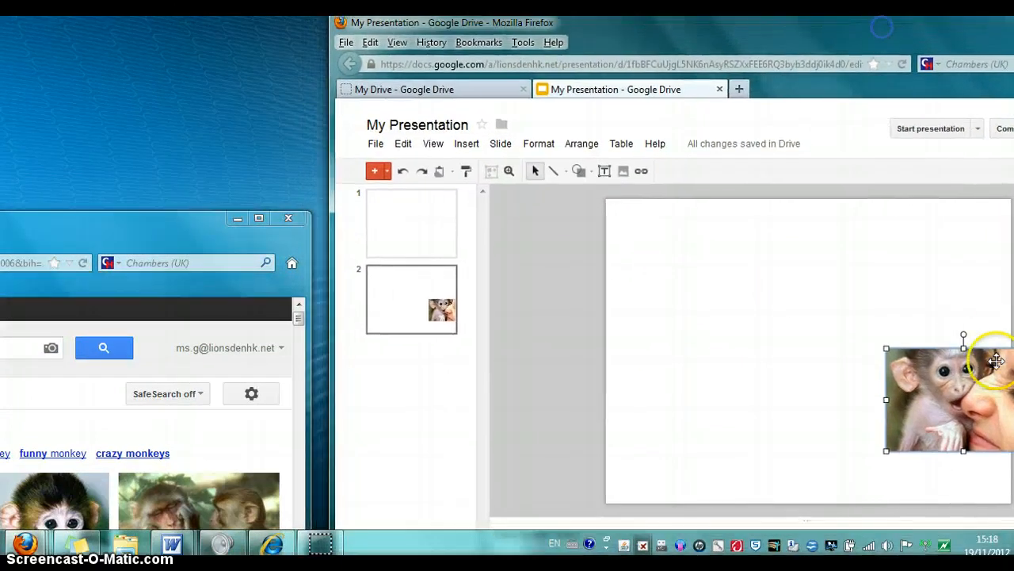
# Step: Move the monkey photo from the slide's right edge to the centre of slide 2
pyautogui.moveTo(948, 396); pyautogui.dragTo(786, 371)
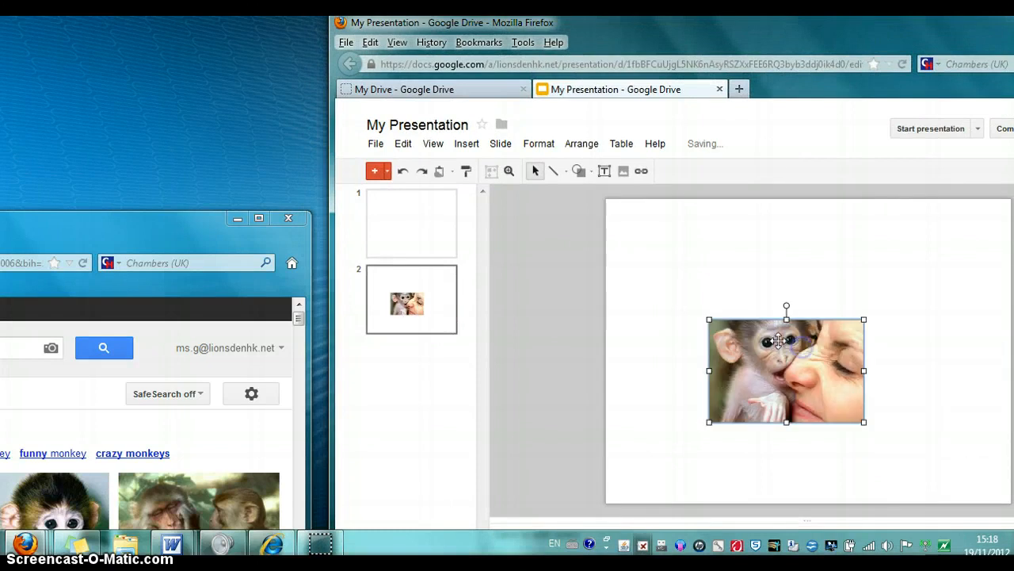